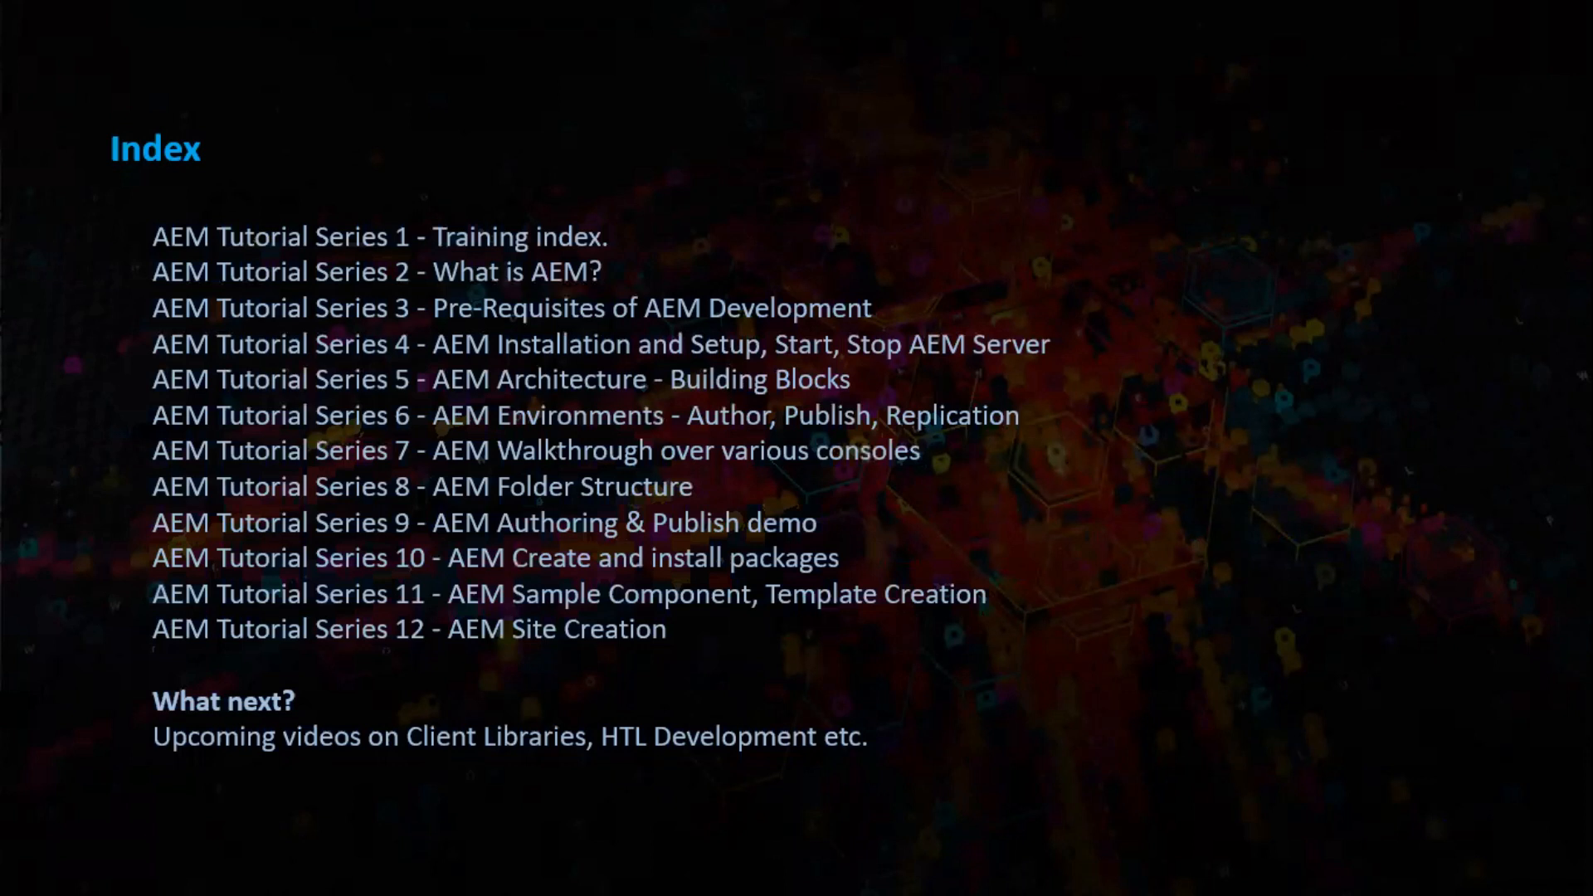
key(right)
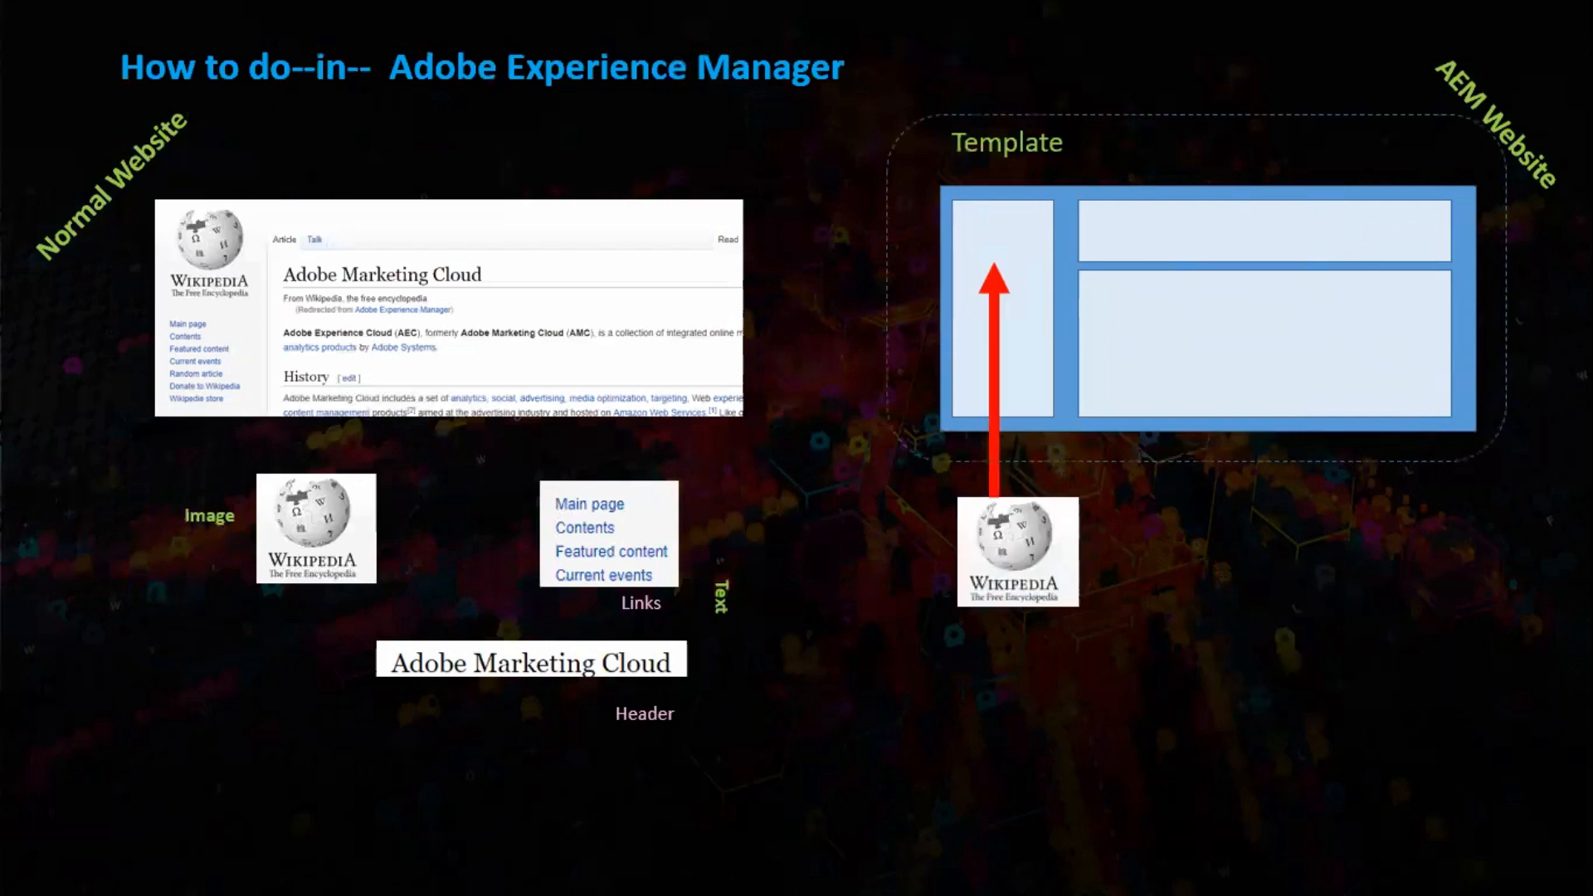
key(Right)
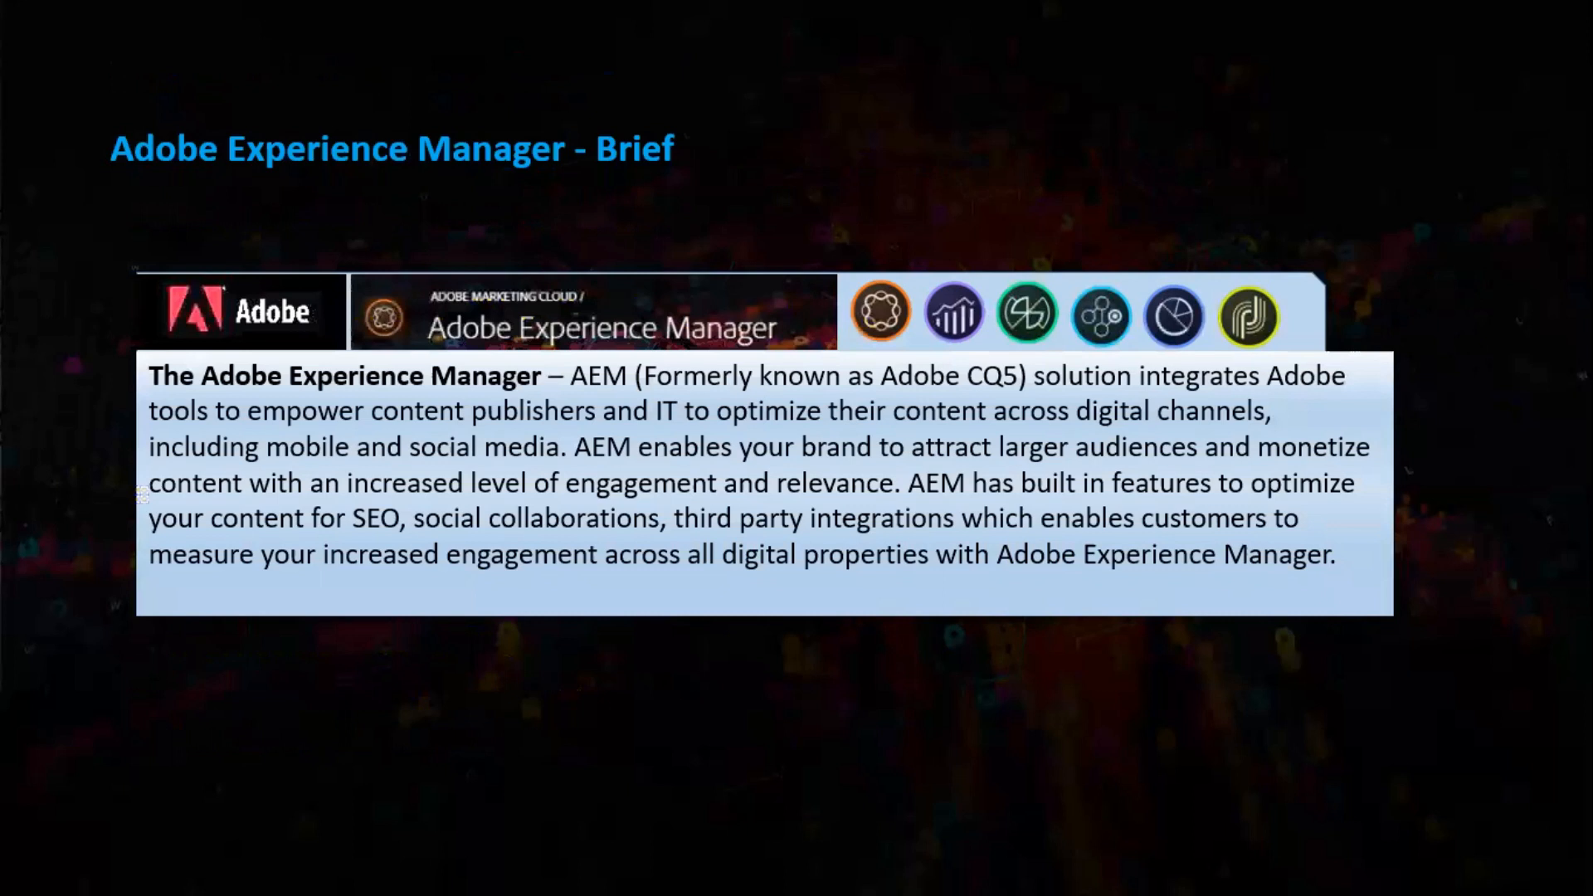